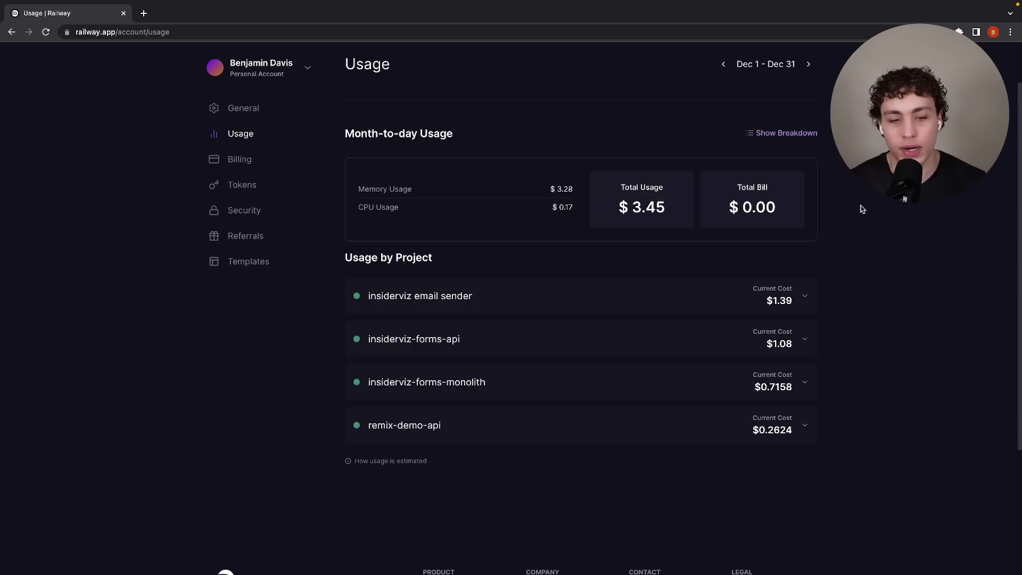
mouse_move(877, 314)
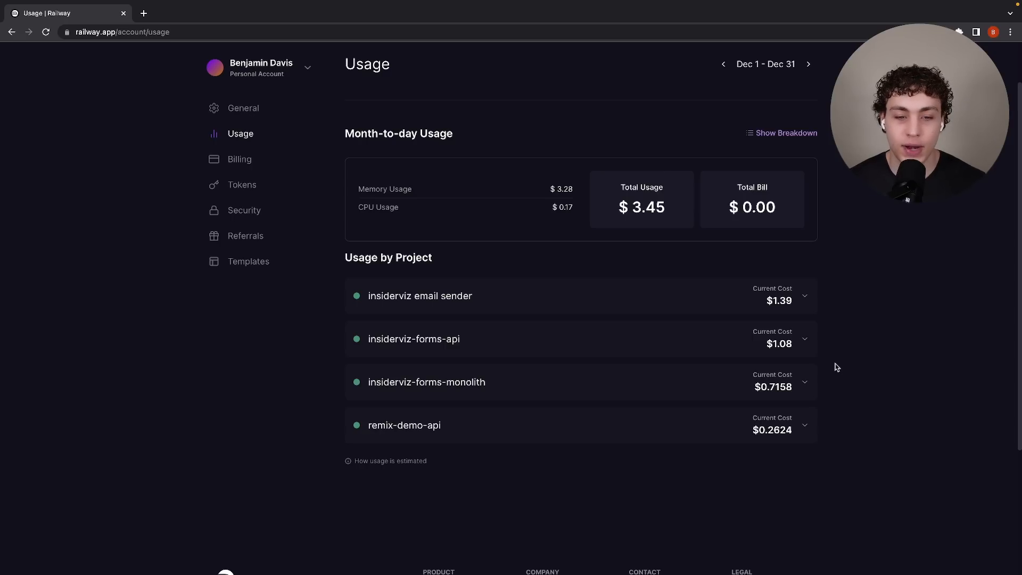
mouse_move(877, 350)
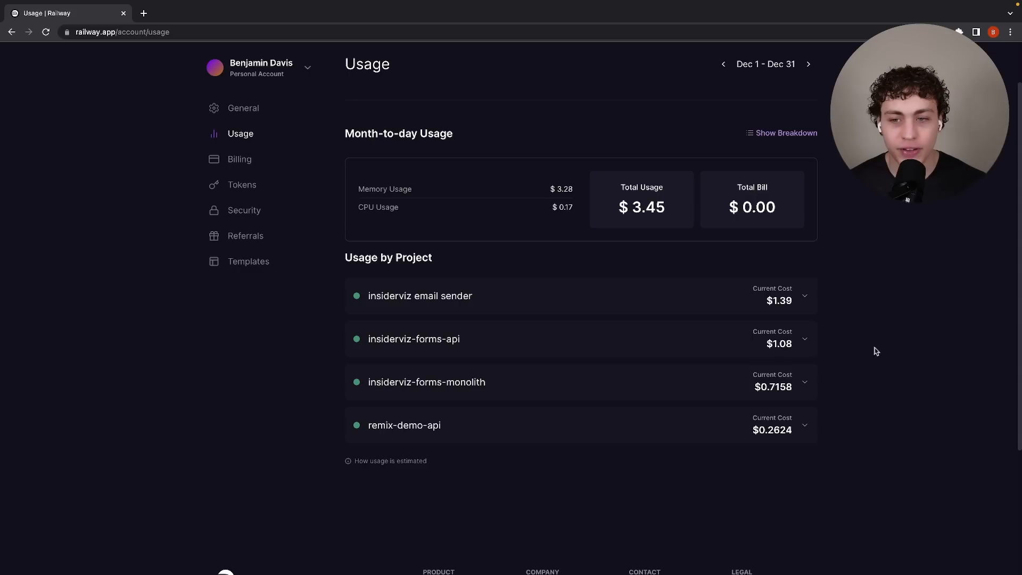
mouse_move(661, 220)
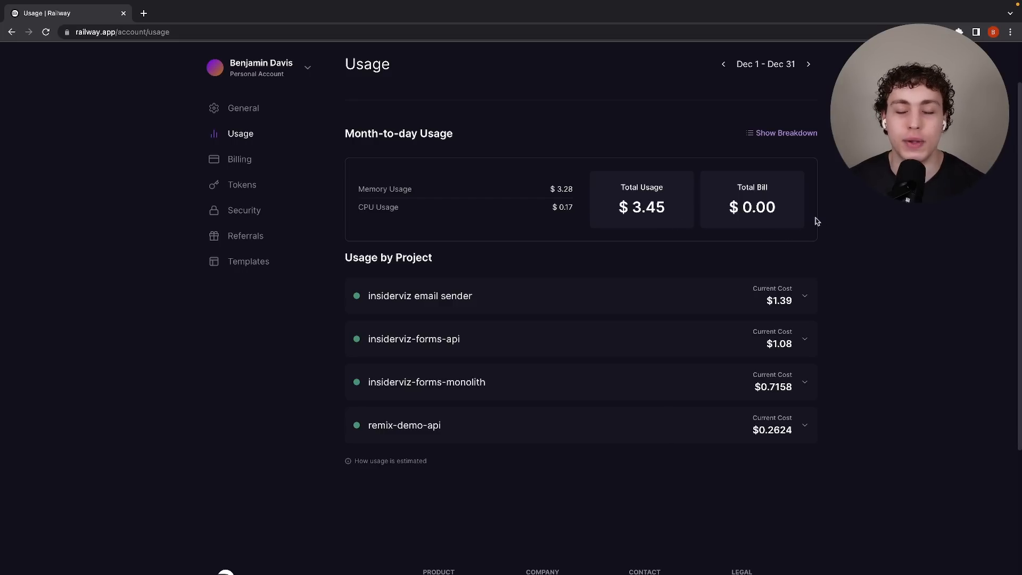
mouse_move(855, 233)
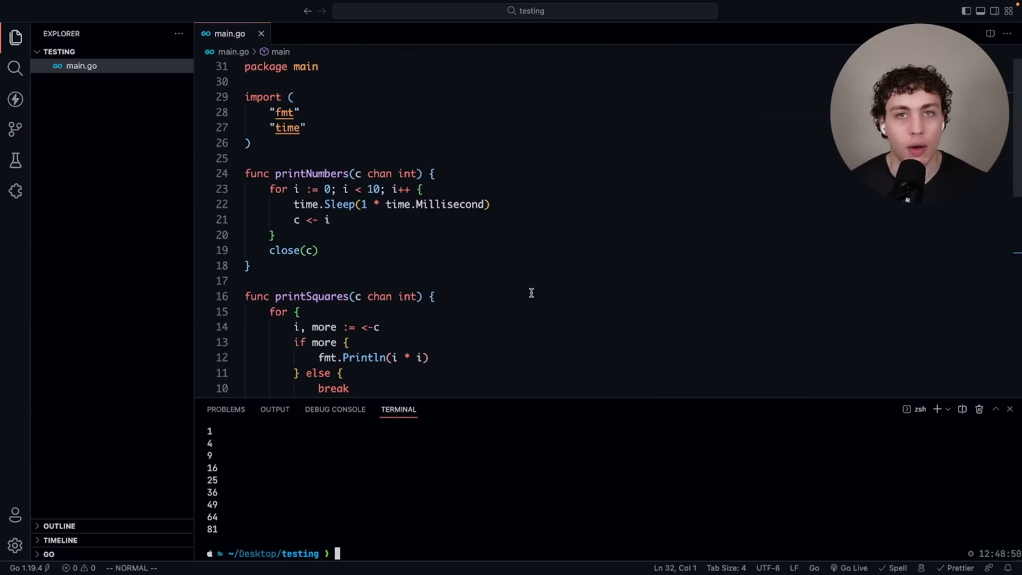
mouse_move(527, 306)
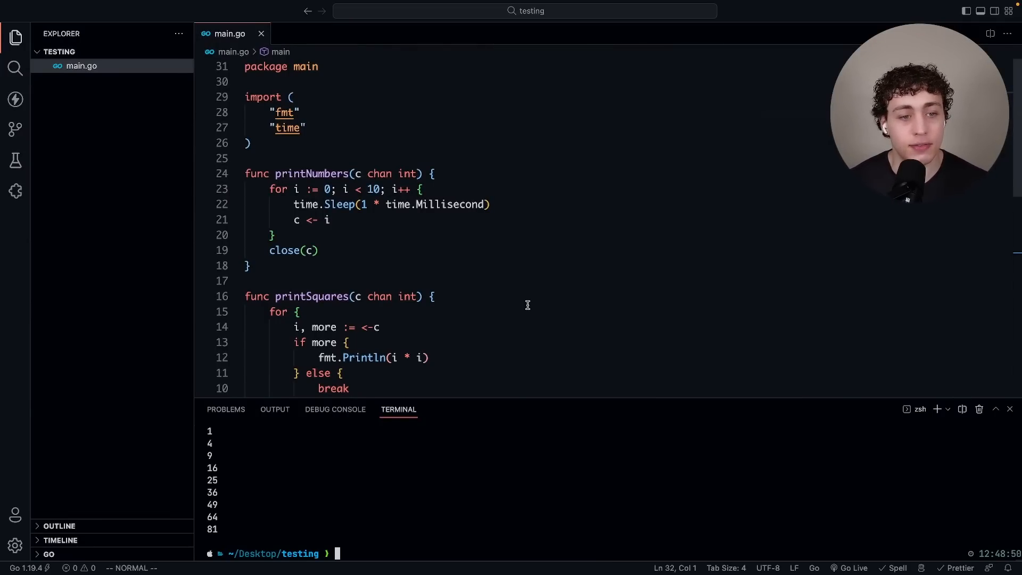
scroll(down, 3)
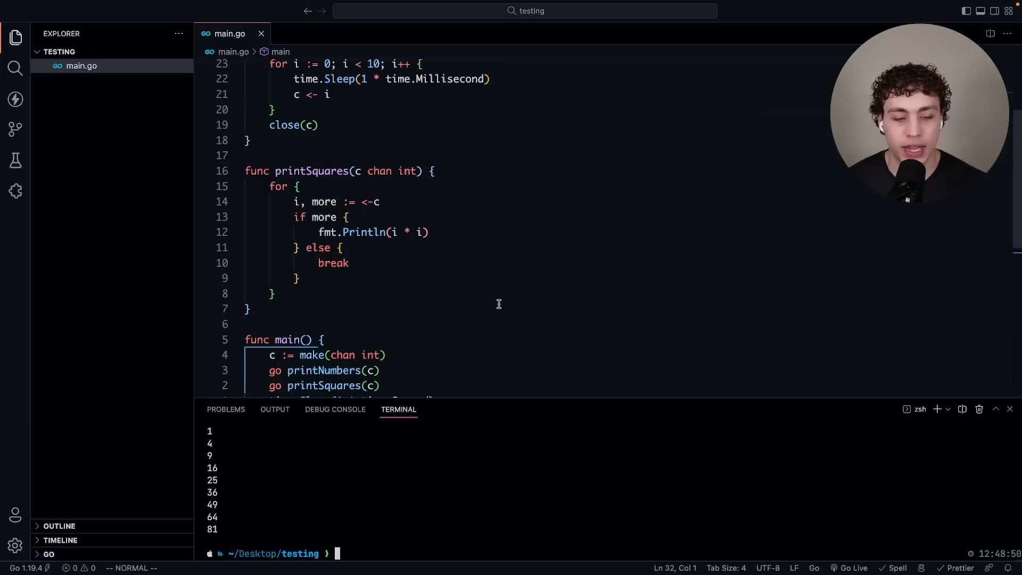
scroll(up, 3)
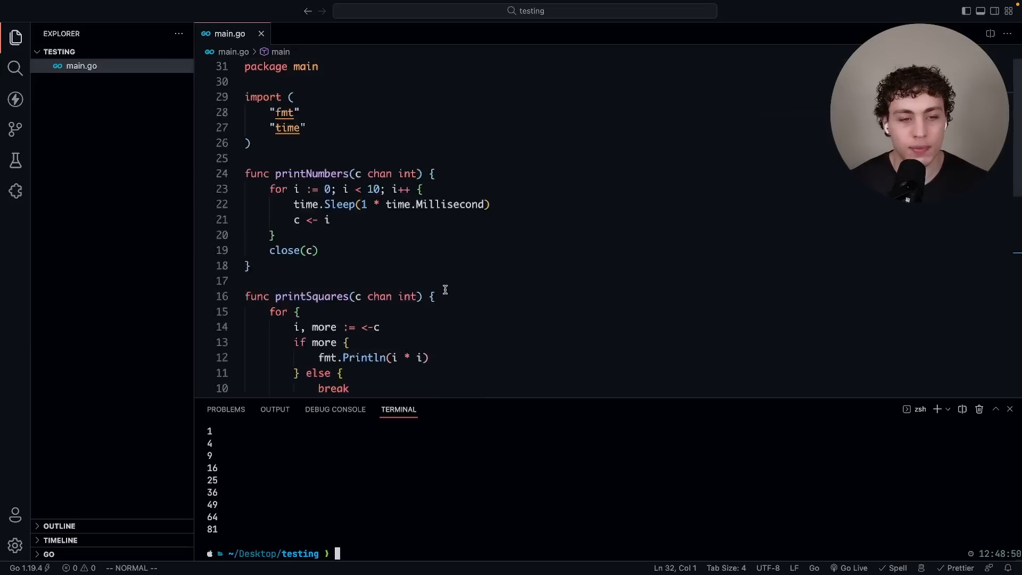
scroll(down, 3)
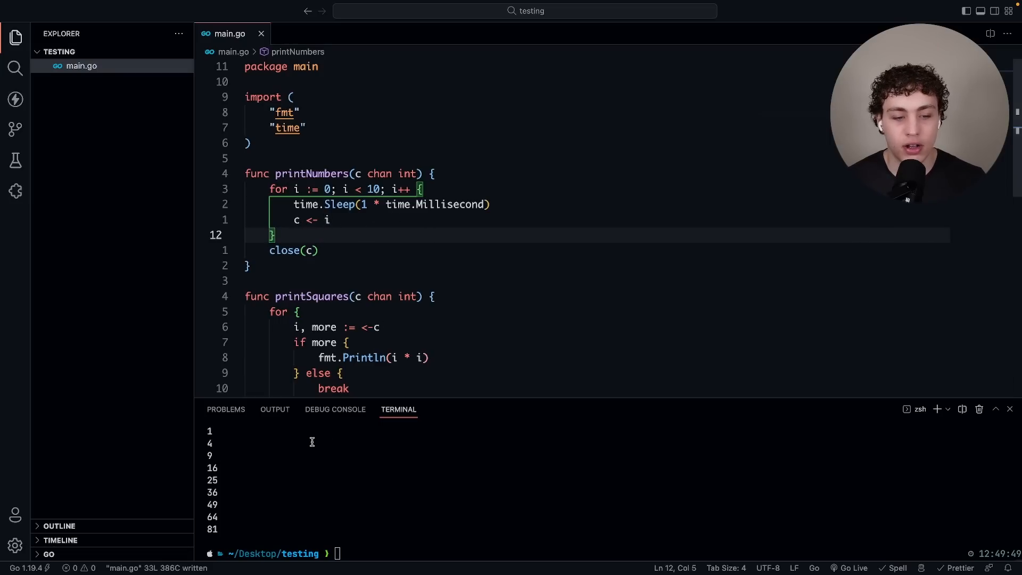
mouse_move(286, 254)
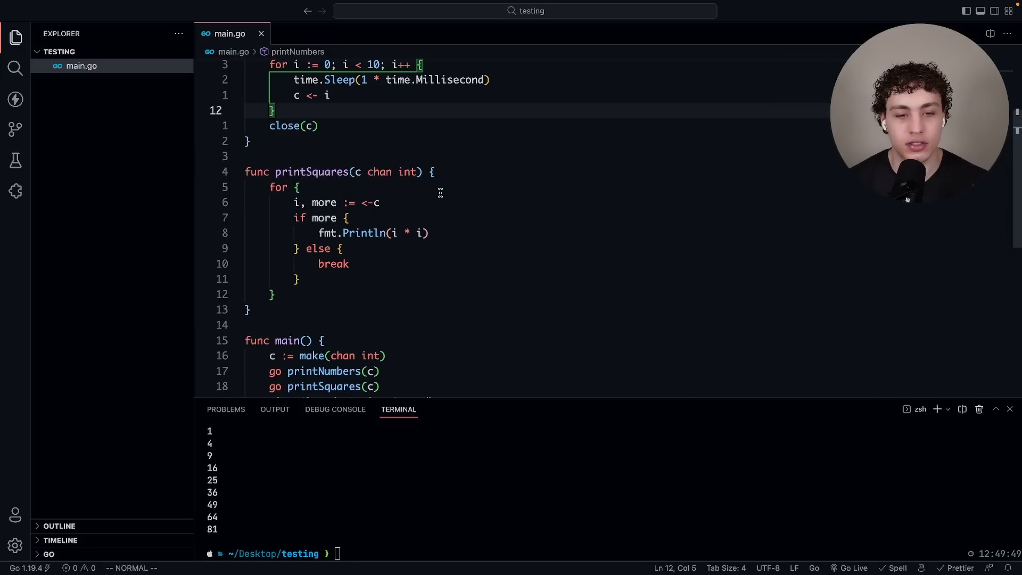
mouse_move(336, 202)
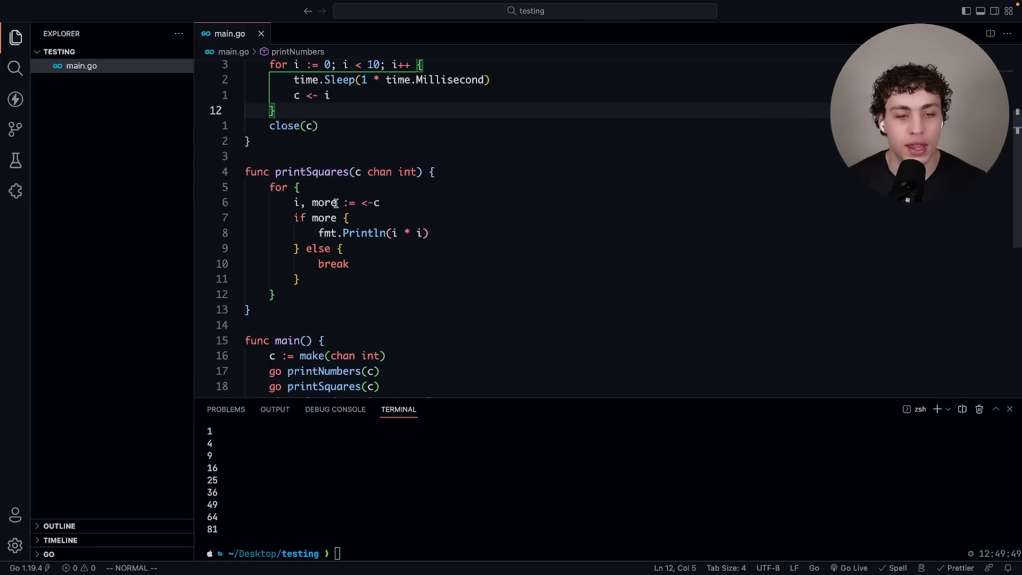
mouse_move(311, 202)
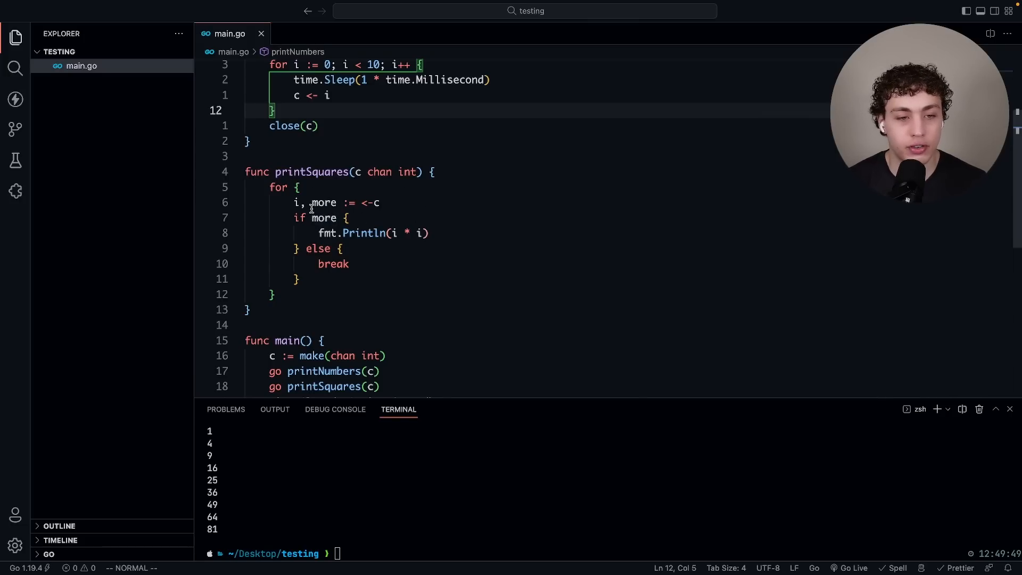
mouse_move(372, 257)
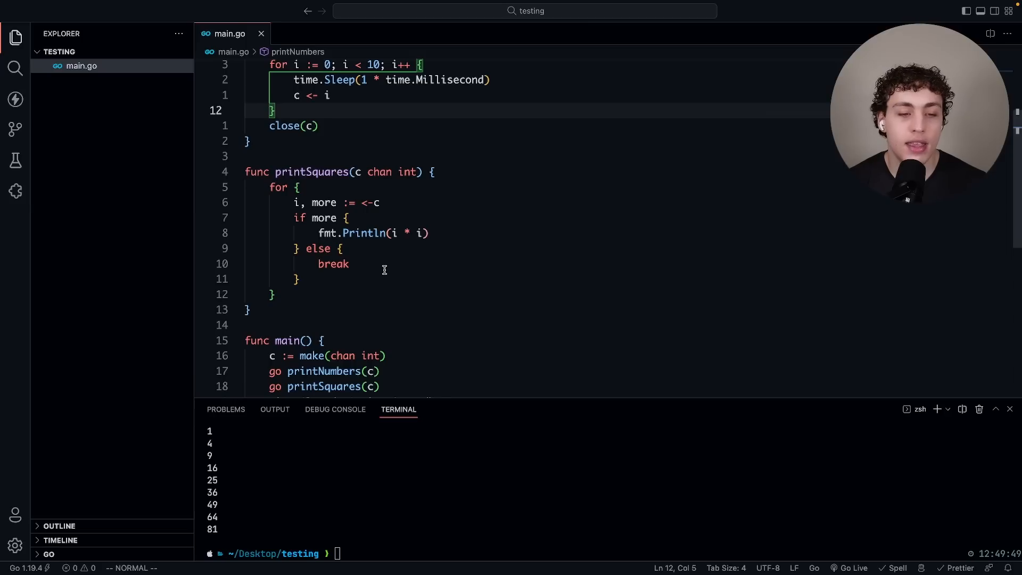
mouse_move(324, 202)
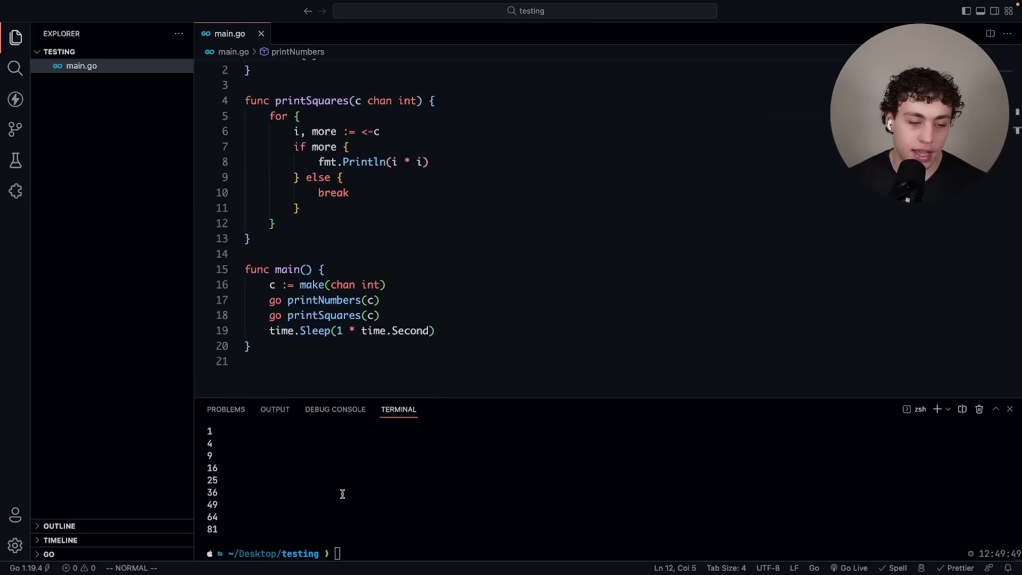
click(368, 285)
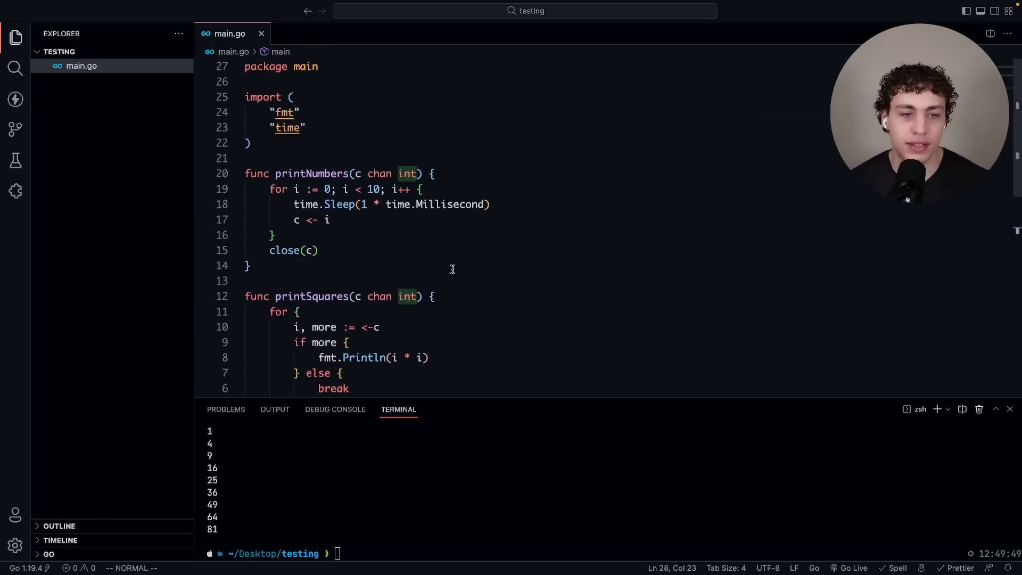
scroll(down, 3)
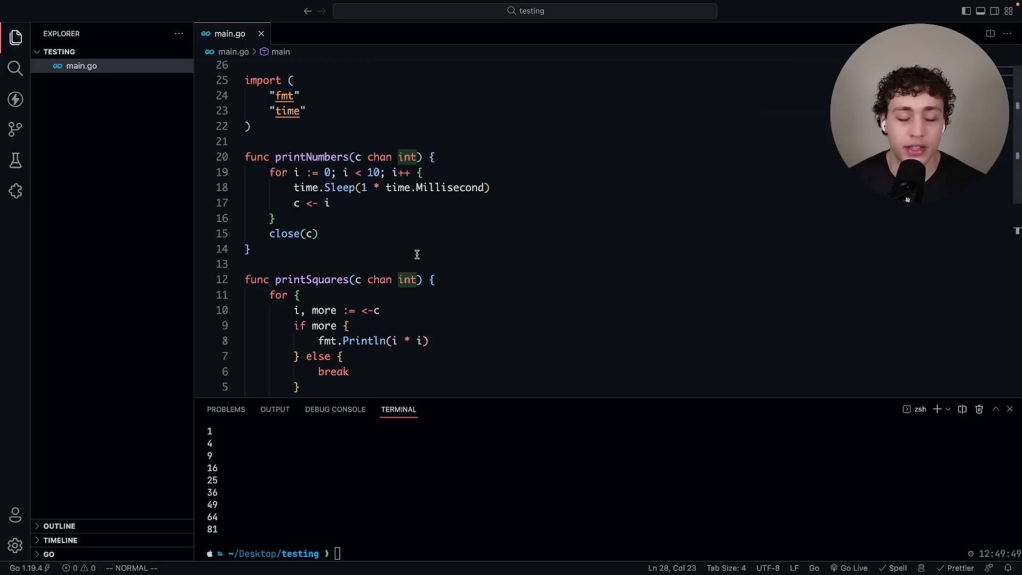
scroll(down, 3)
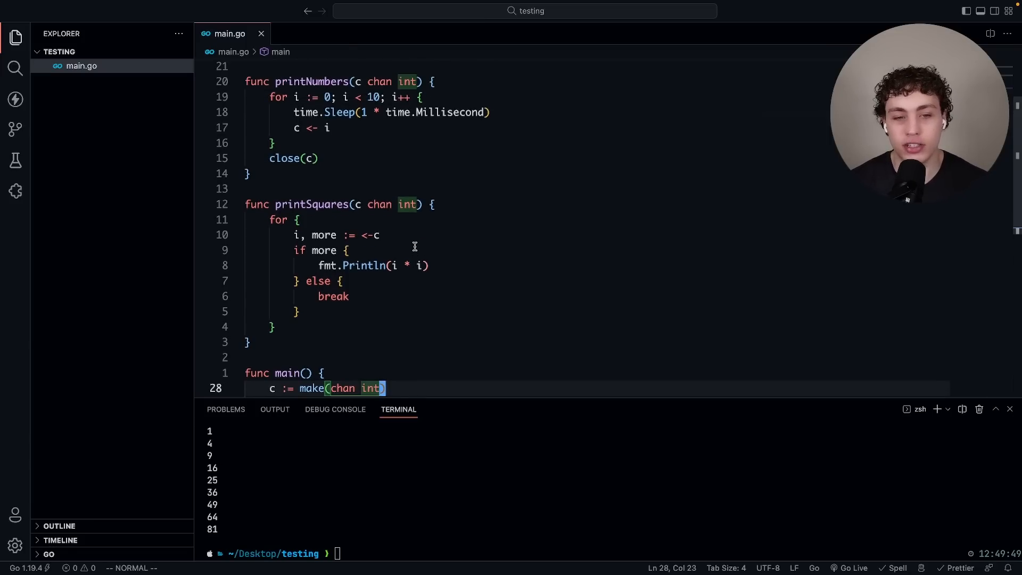
mouse_move(442, 221)
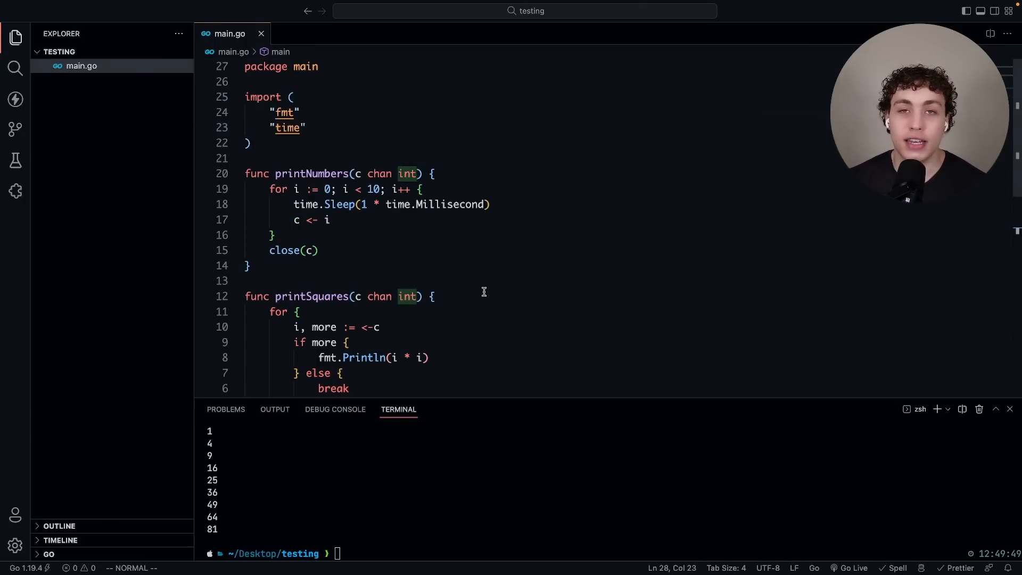
mouse_move(457, 292)
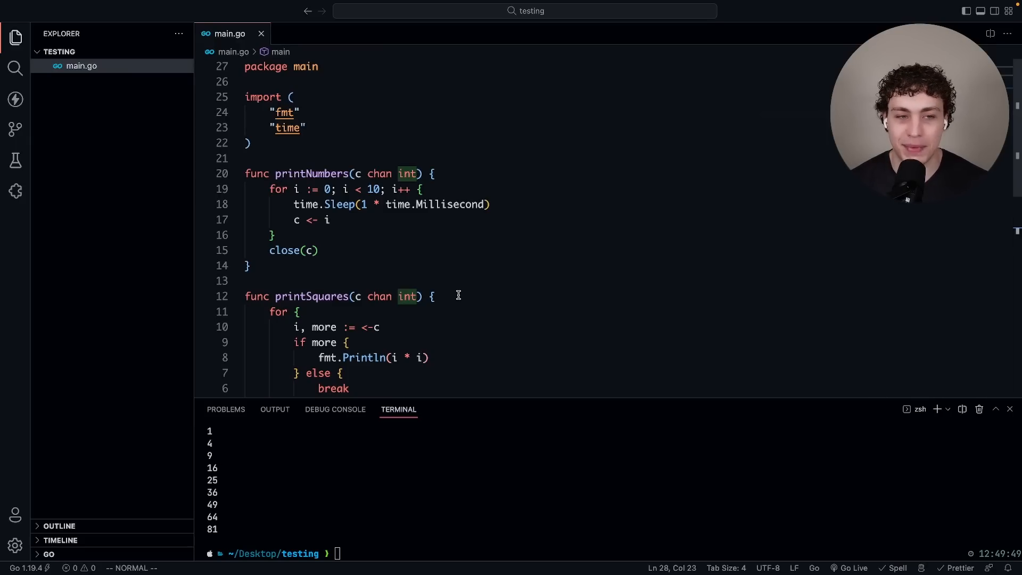
mouse_move(712, 385)
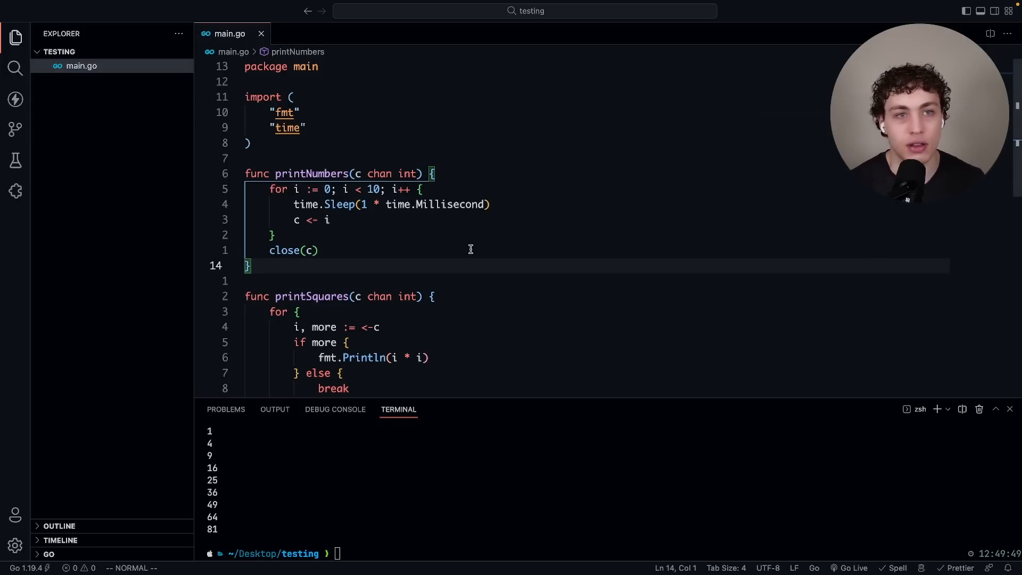
mouse_move(356, 220)
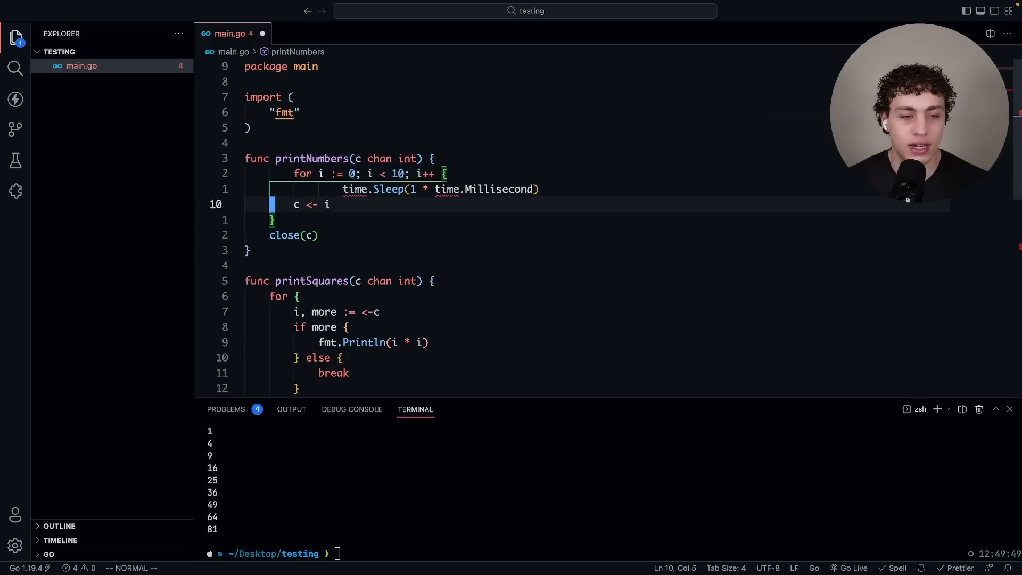
key(Enter)
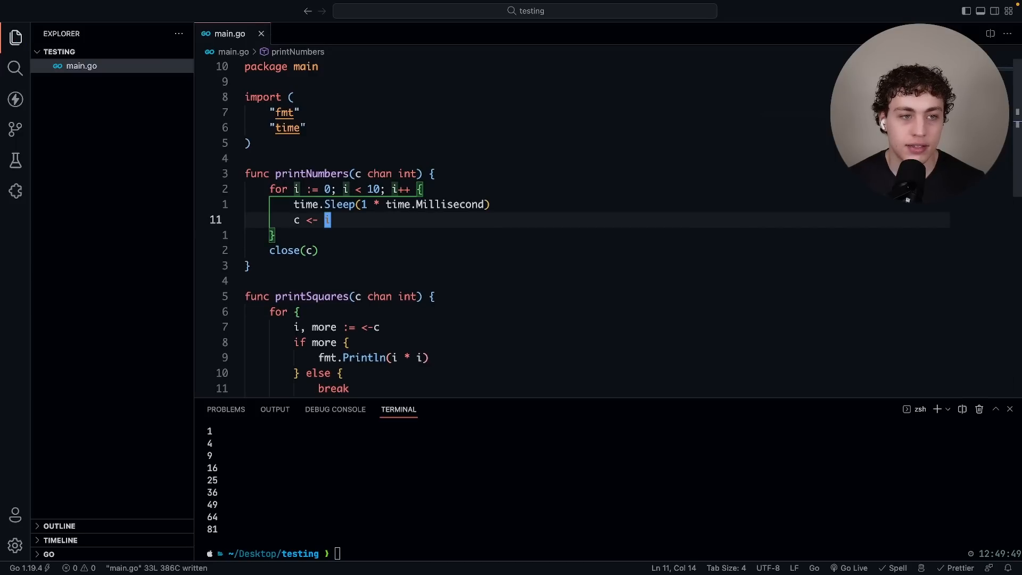
mouse_move(409, 174)
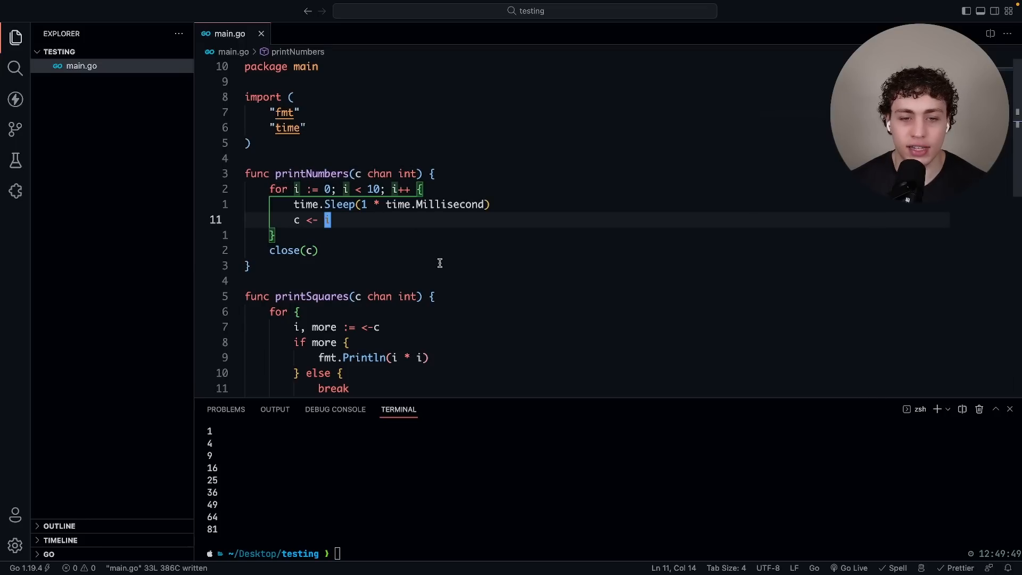
mouse_move(442, 263)
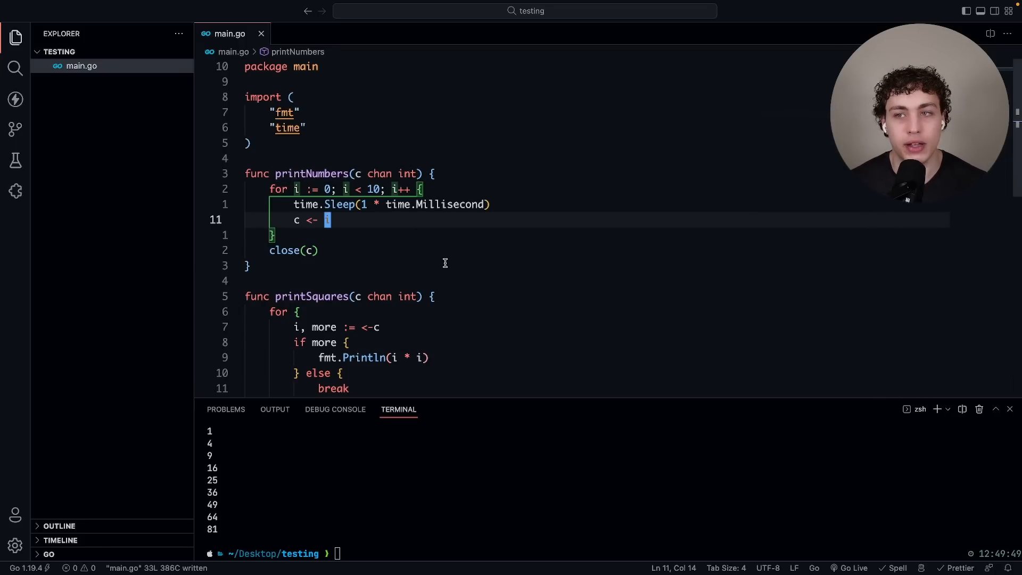